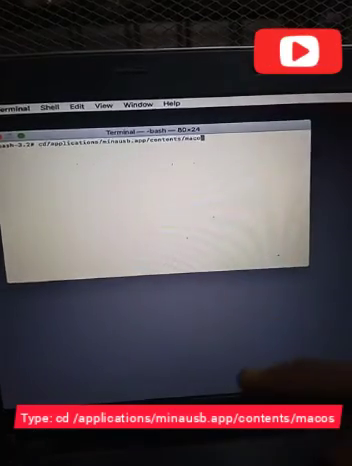
# Run cd into /applications/minausb.app/contents/macos and begin retyping it after the 'No such file' error.
pyautogui.press('Return')
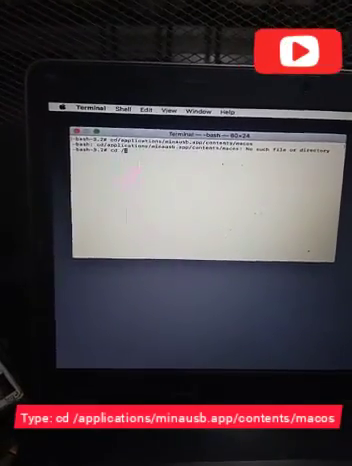
pyautogui.write('cd /applications/minausb.app/contents/macos')
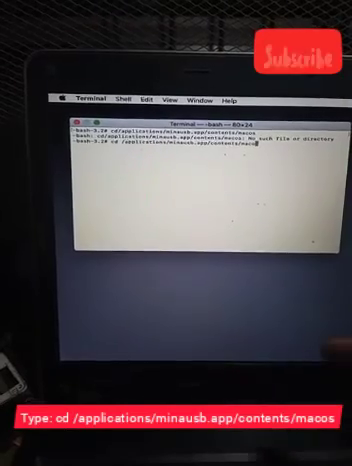
# Run the corrected cd command into MinaUSB's Contents/MacOS folder.
pyautogui.press('Return')
pyautogui.write('./minausb')
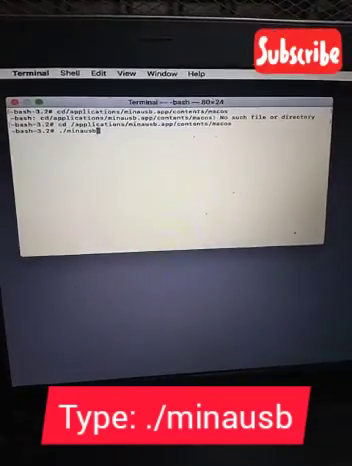
# Launch ./minausb and choose option 6 from its numbered menu.
pyautogui.press('Return')
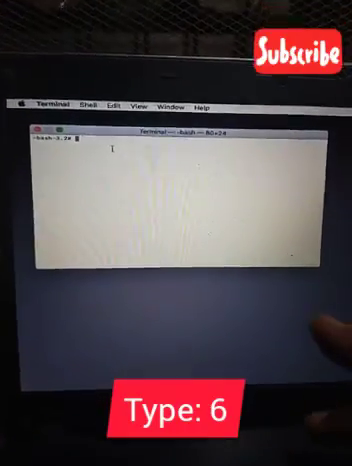
pyautogui.press('Return')
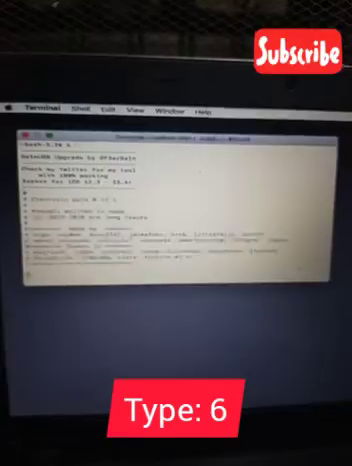